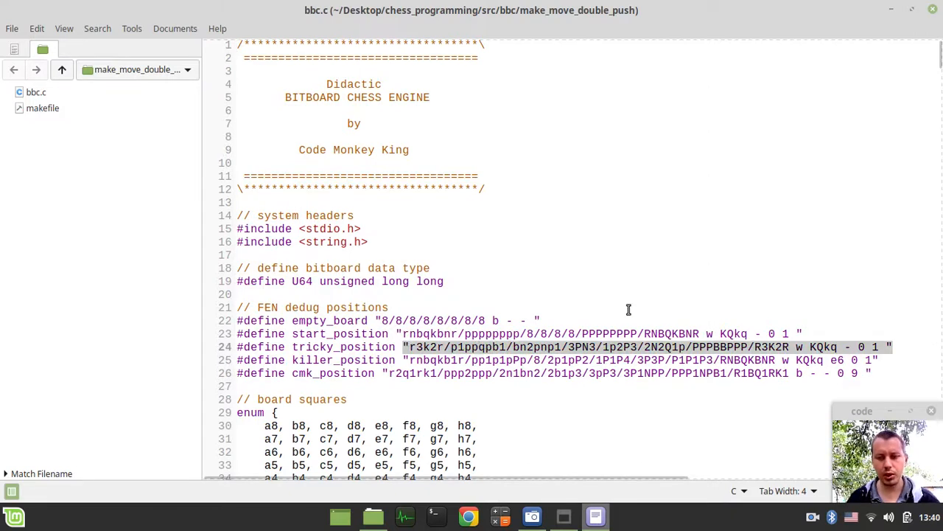
Search bbc.c for make_move and jump to its function definition.
scroll(down, 3)
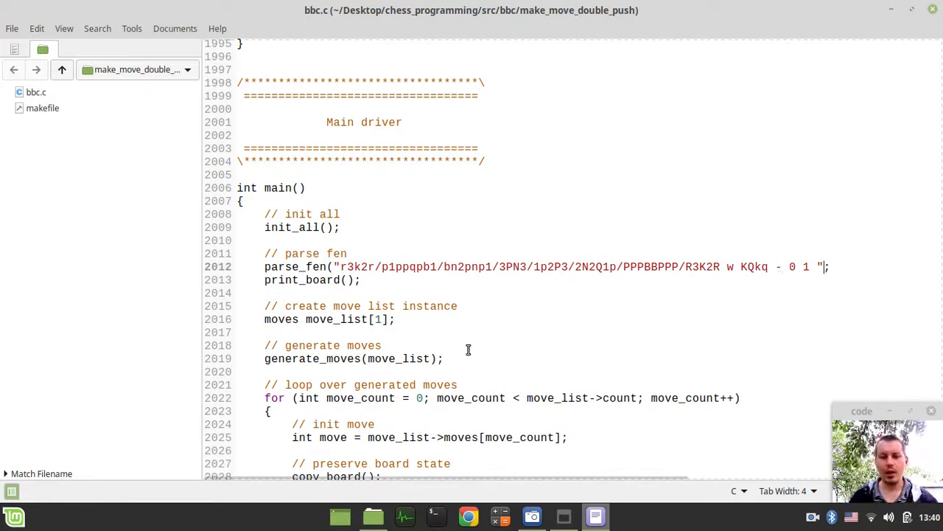
mouse_move(434, 332)
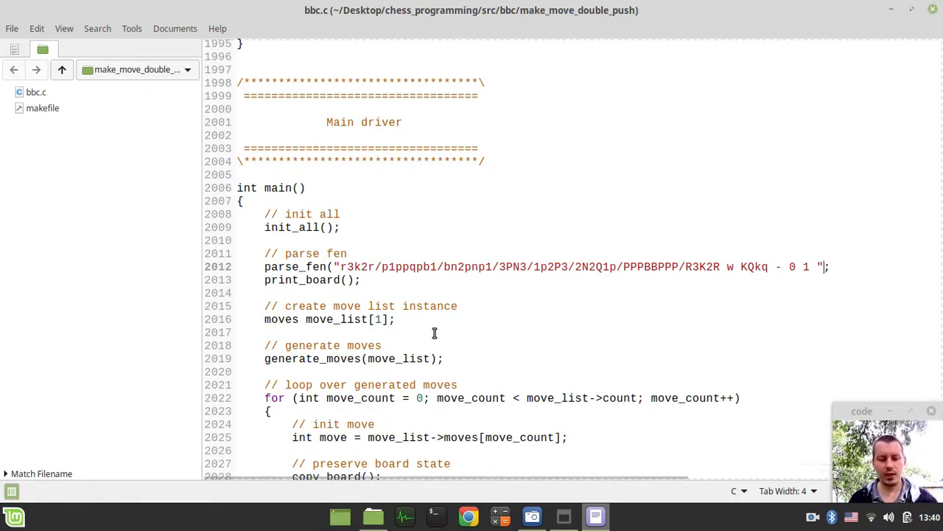
text(make_move)
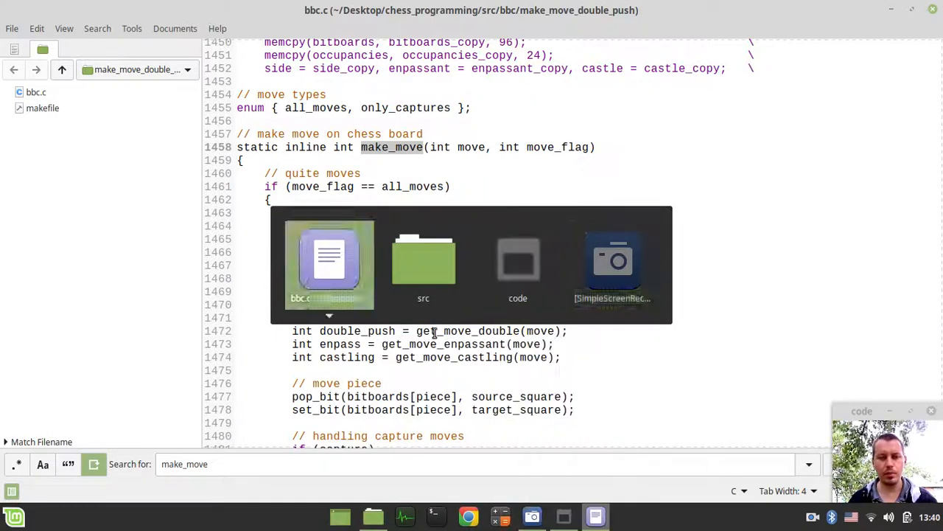
Open a terminal in the make_move_double_push folder and enter make.
right_click(42, 108)
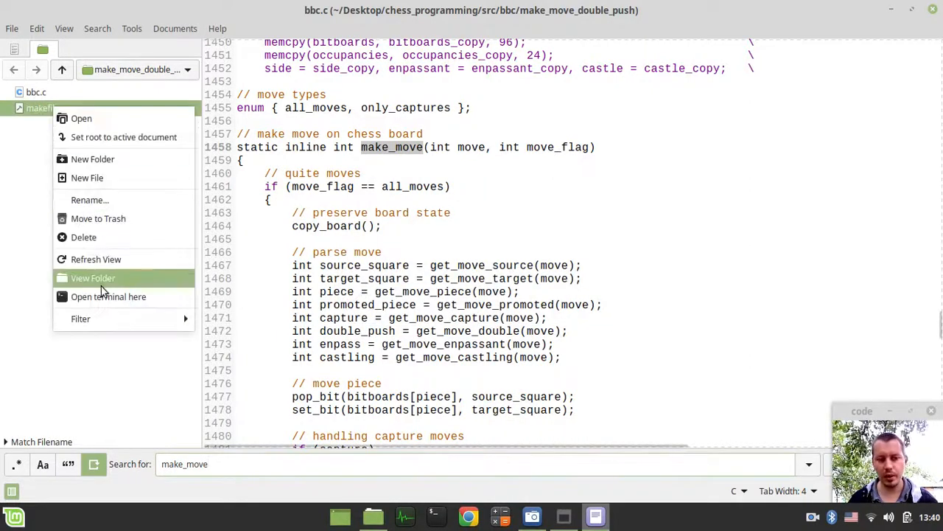
mouse_move(108, 296)
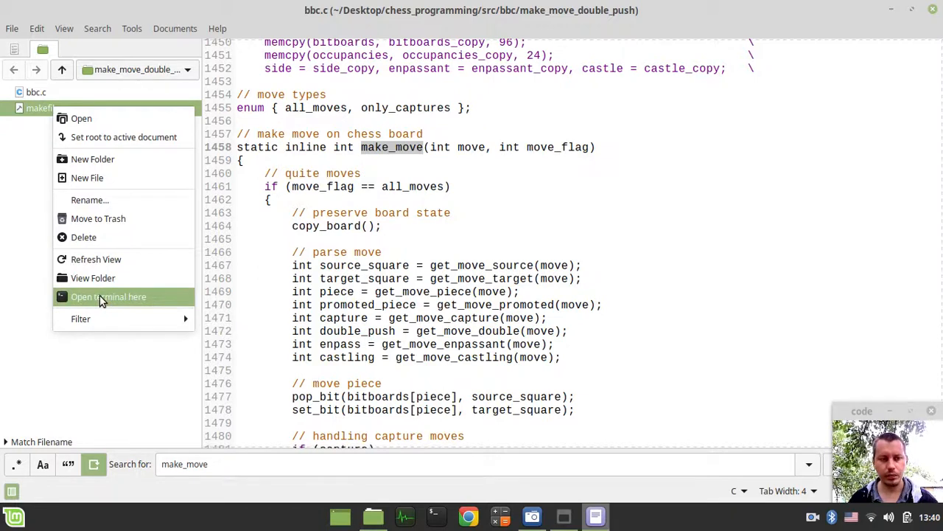
click(108, 297)
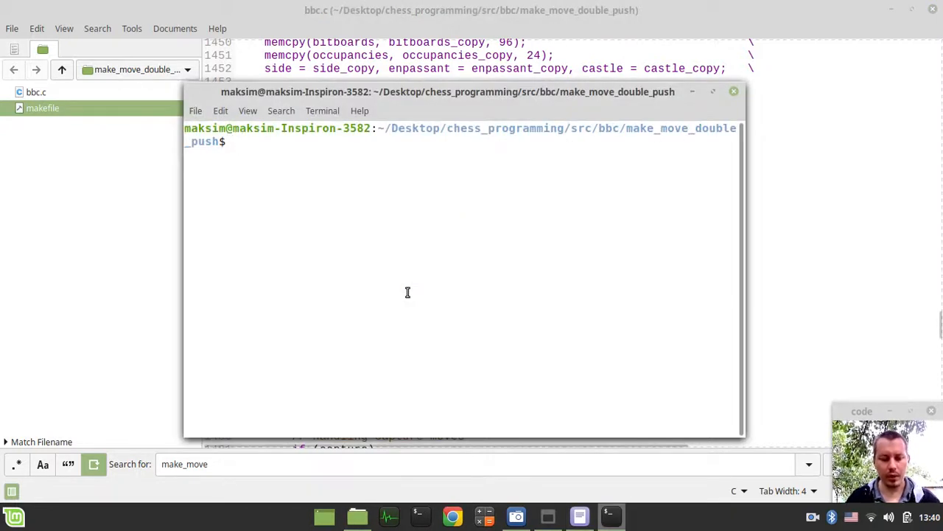
text(make)
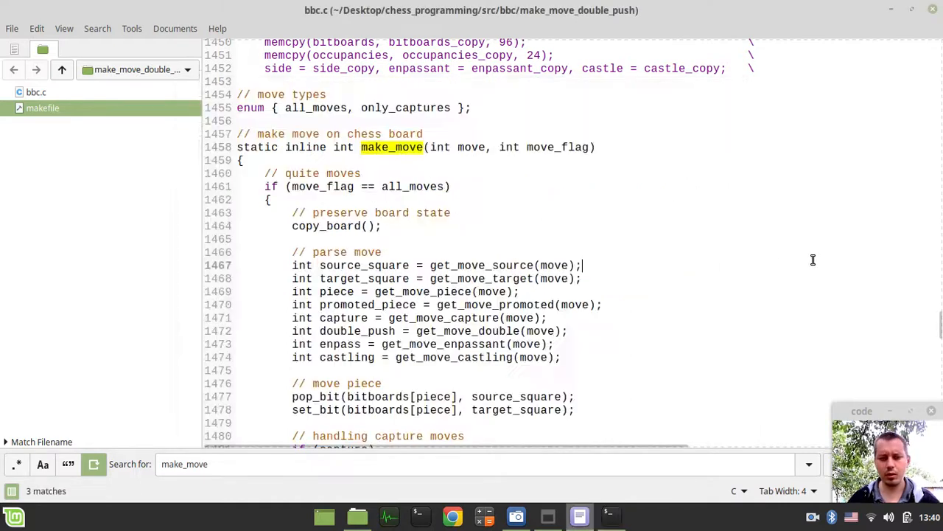
Inspect the printed boards, which report white to move and en passant no.
scroll(down, 3)
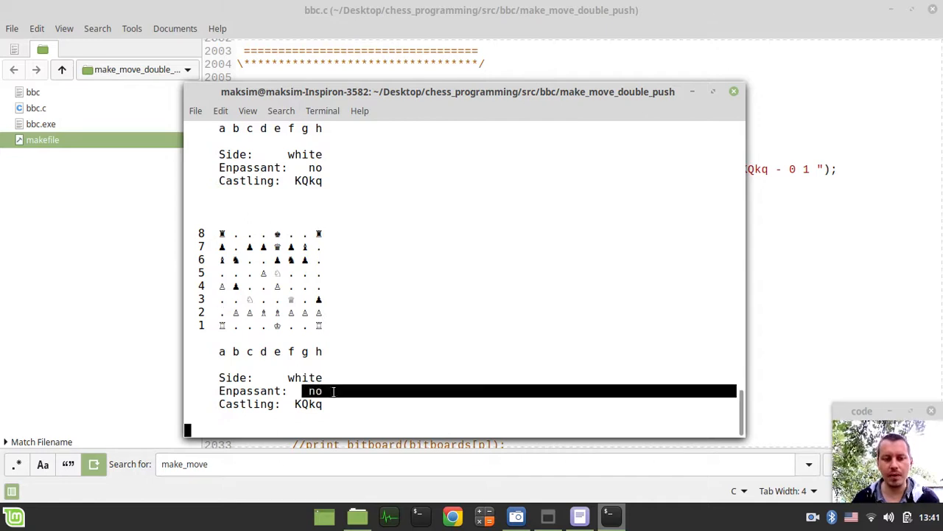
mouse_move(295, 390)
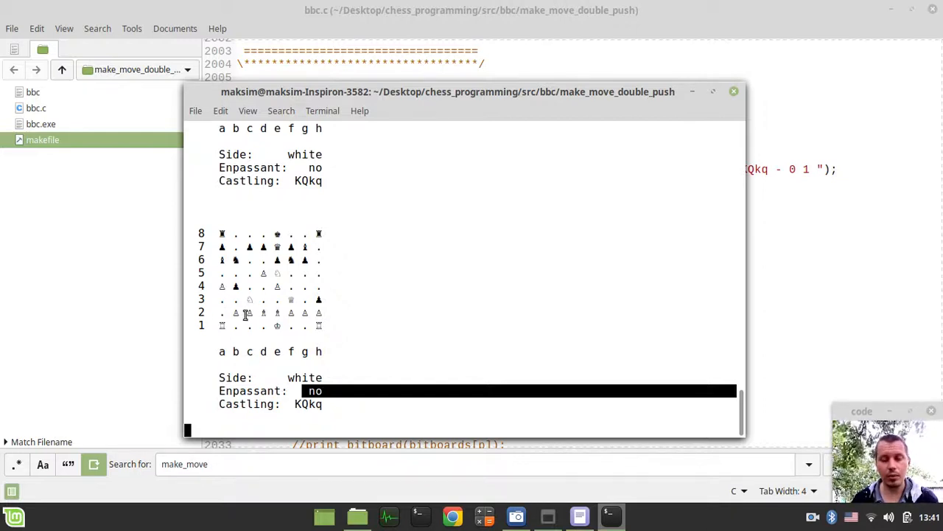
mouse_move(236, 311)
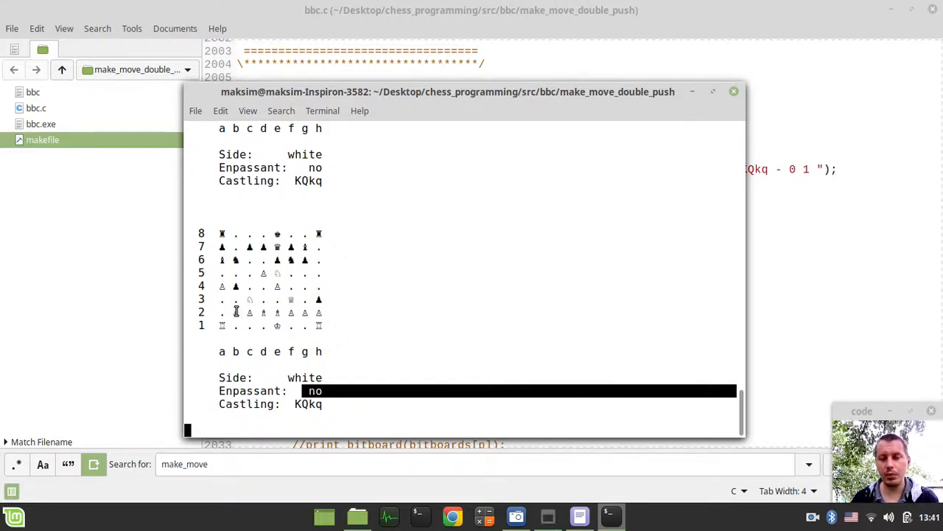
mouse_move(231, 304)
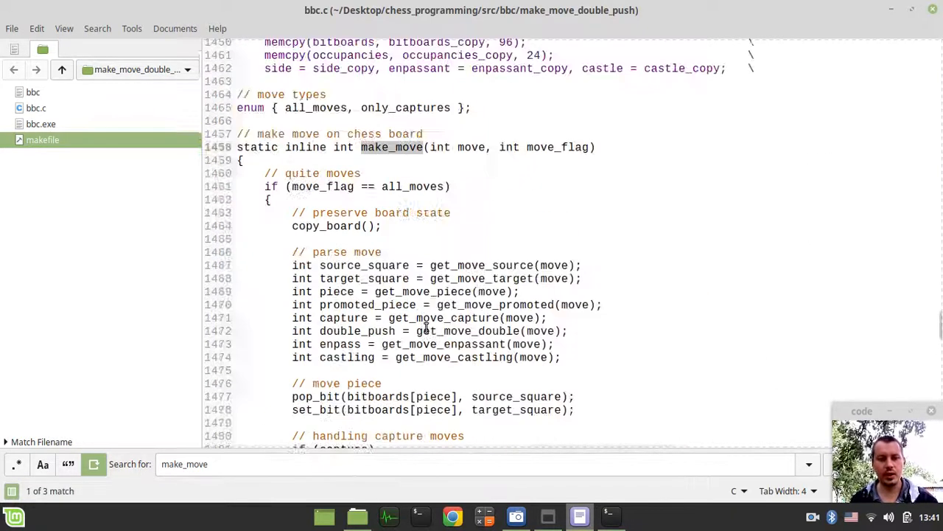
After the en passant reset, add '// handle double pawn push' and 'if (double_push)'.
scroll(down, 3)
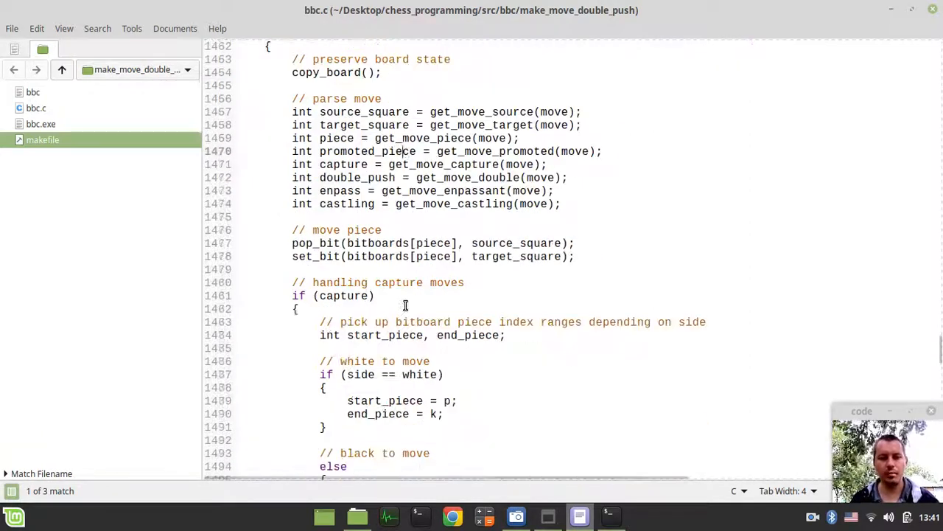
scroll(down, 3)
text(enpassant = no_sq;)
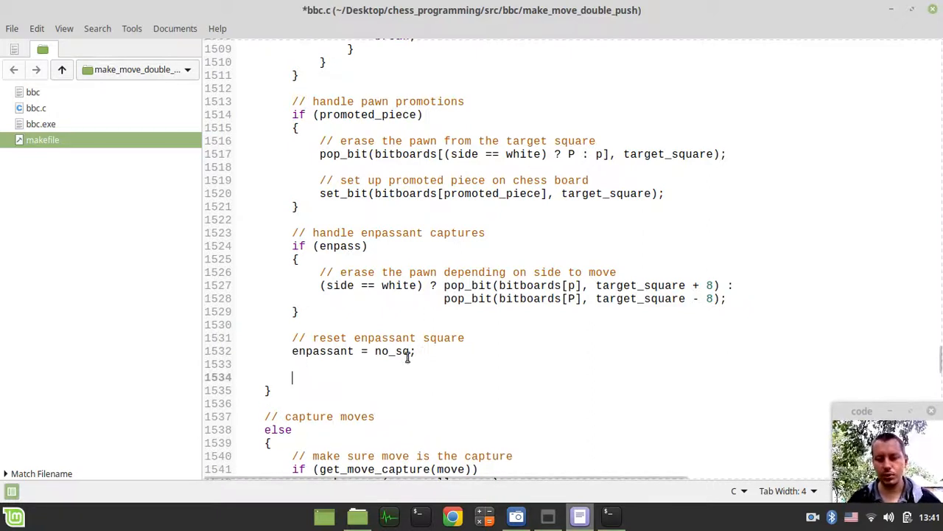
text(// han)
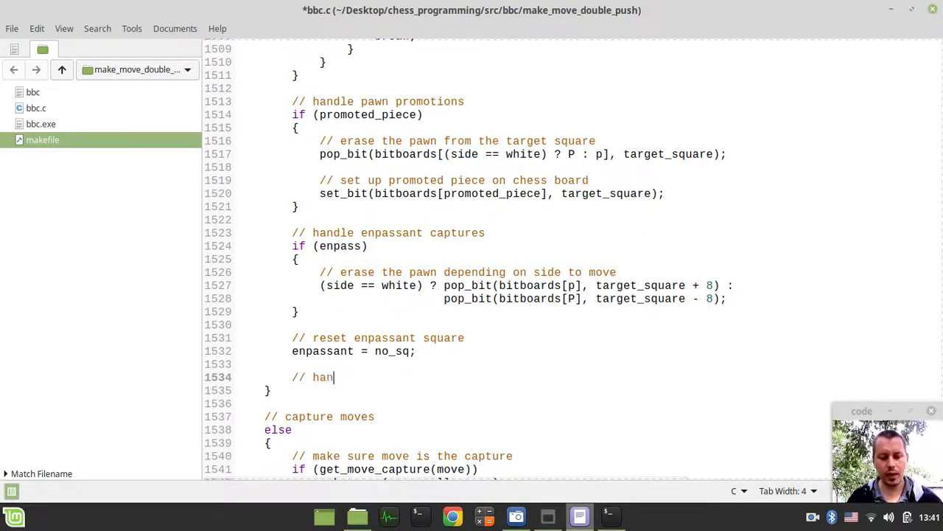
text(dle double pawn push)
text(i)
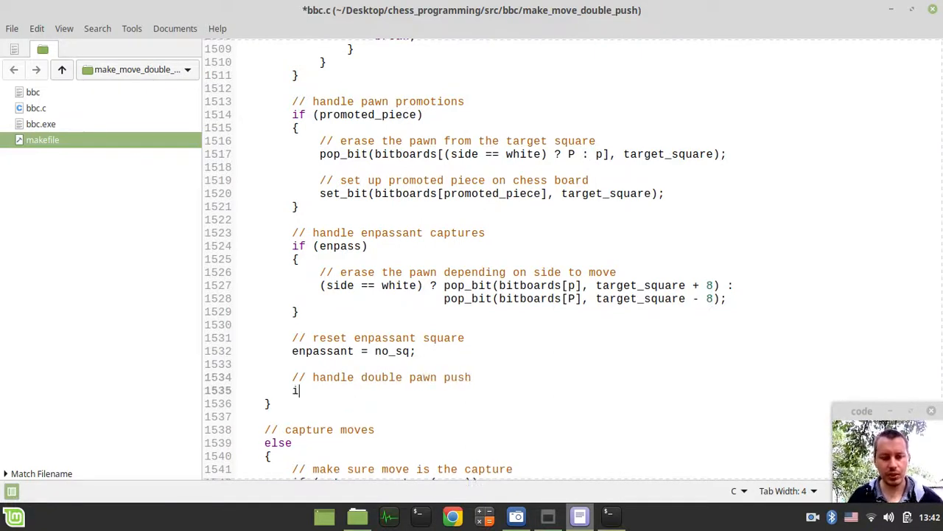
text(f (d)
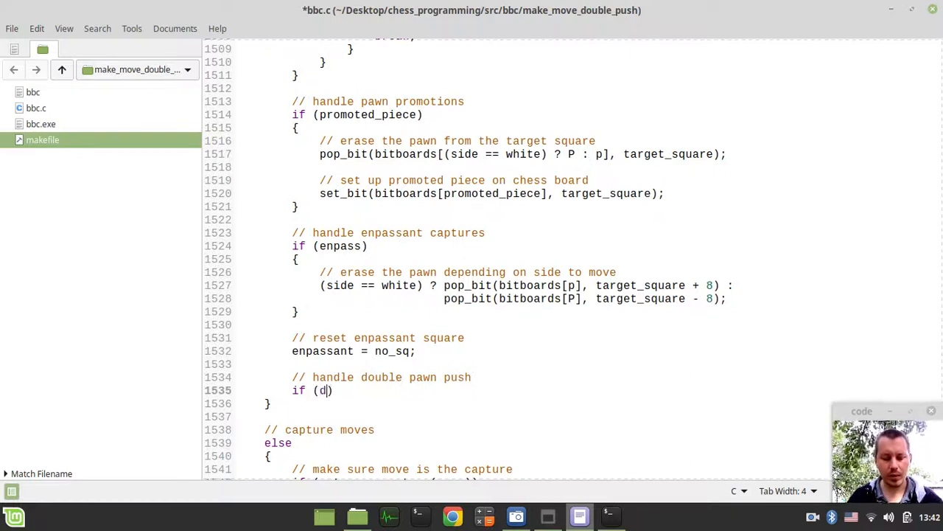
text(ouble_)
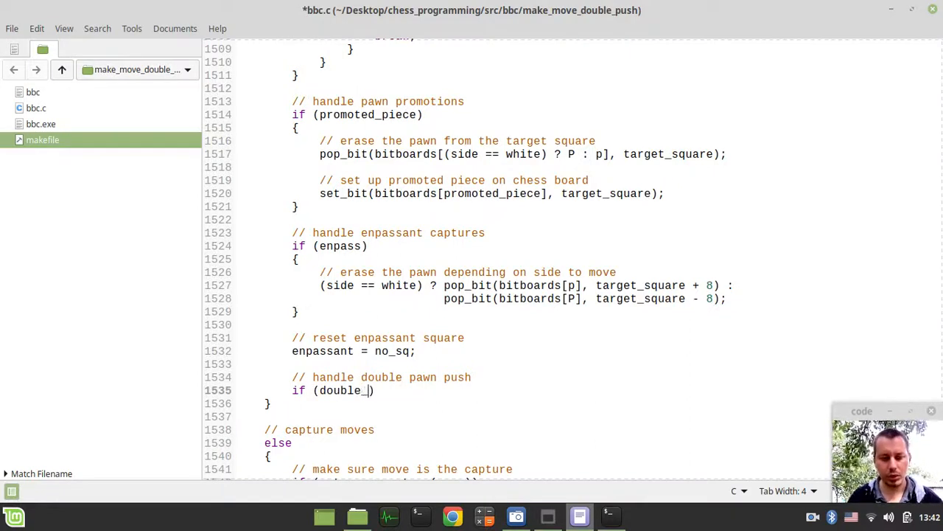
text(push)
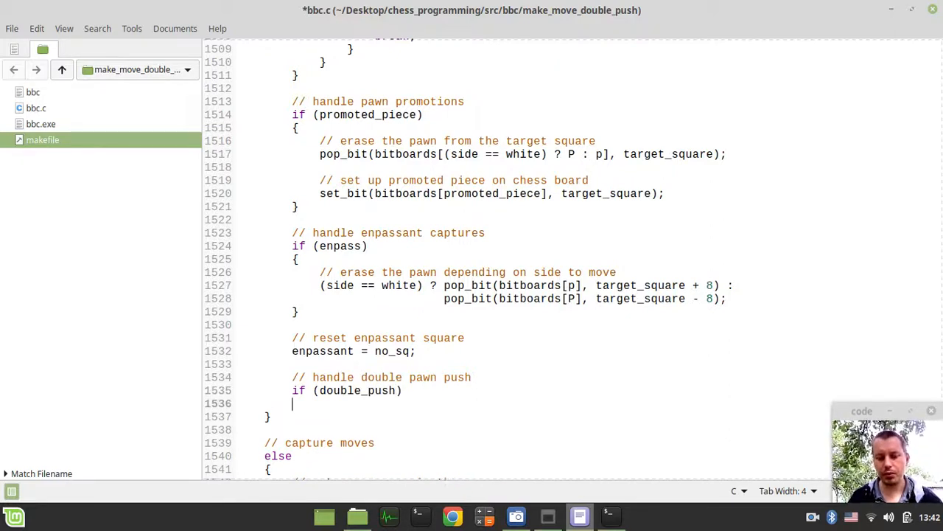
Open the branch, comment it, and set enpassant = target_square + 8 when side == white.
text({)
text(//)
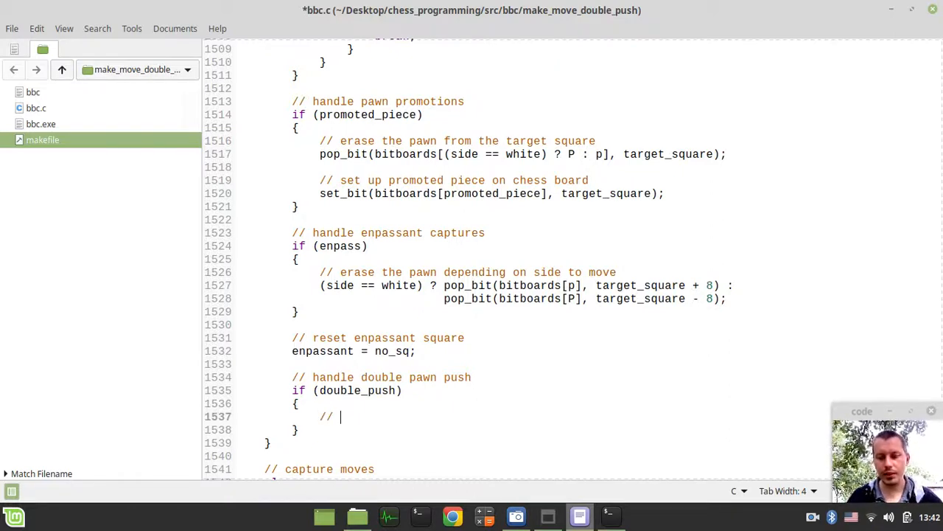
text(set enpassant aquare de)
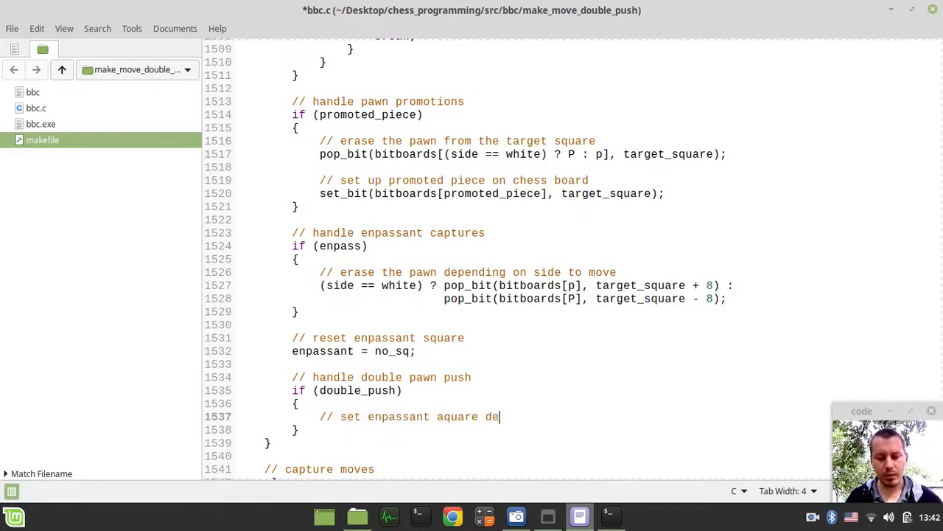
text(pending on)
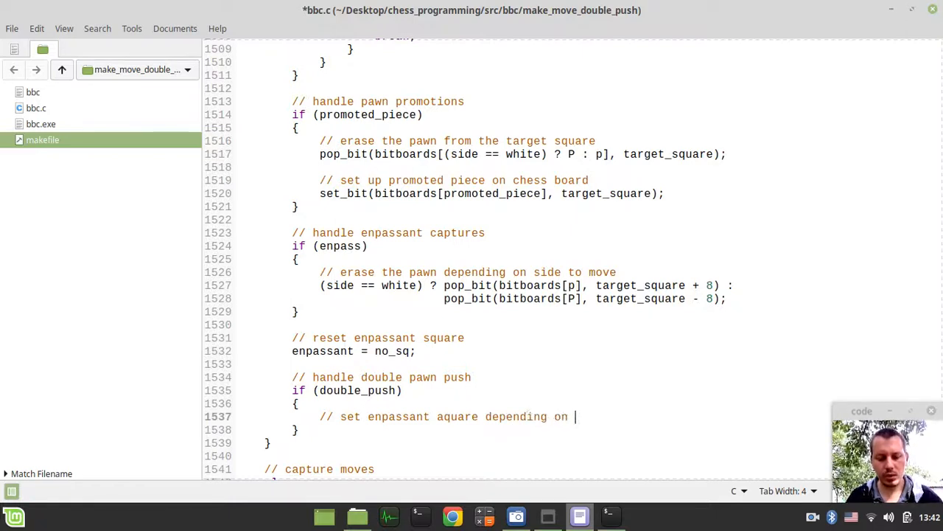
text(side to move)
text(()
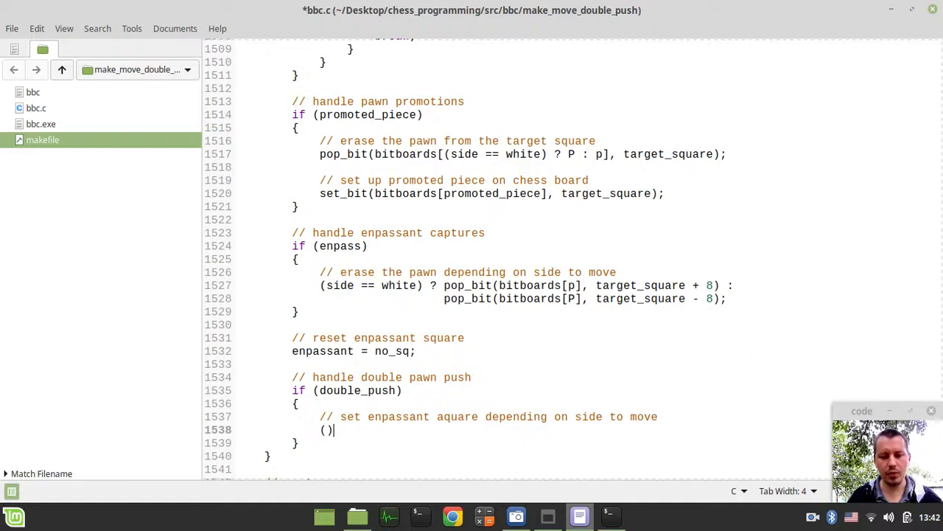
text(side == wh)
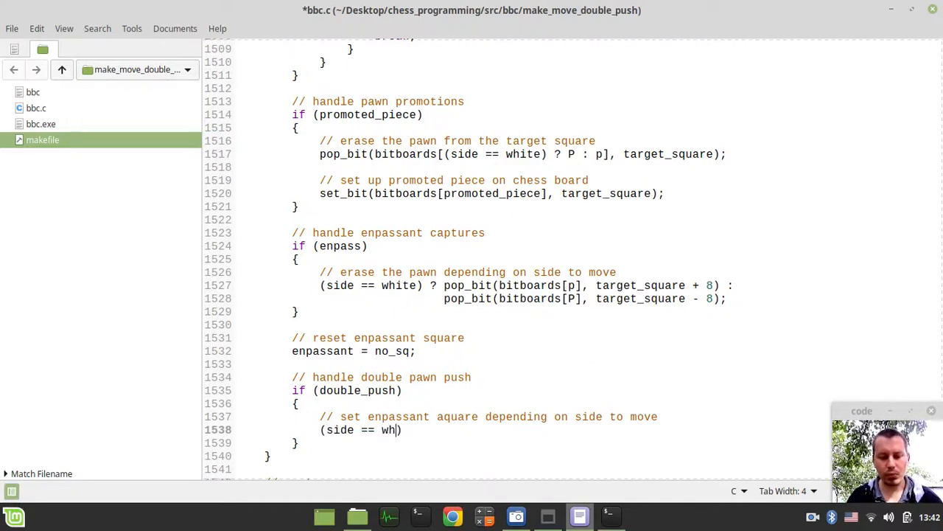
text(ite) ?)
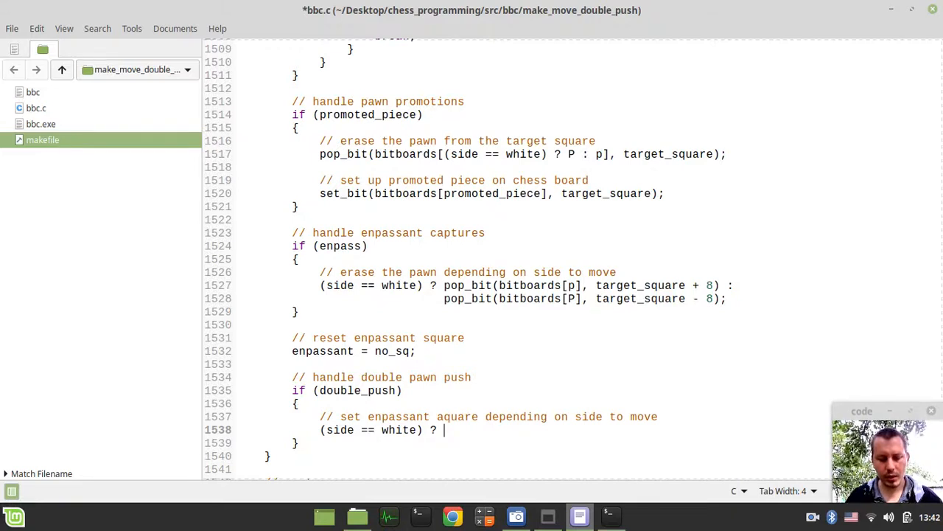
text(())
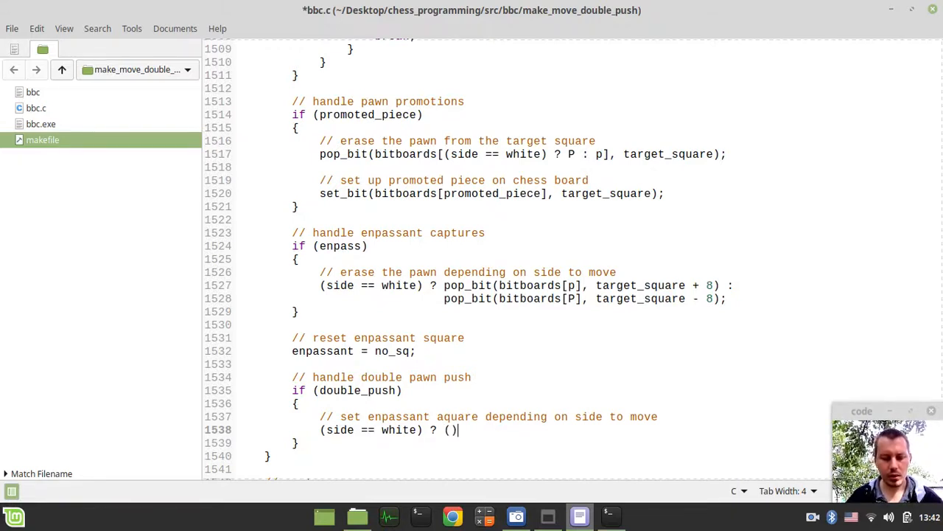
text(enpassant)
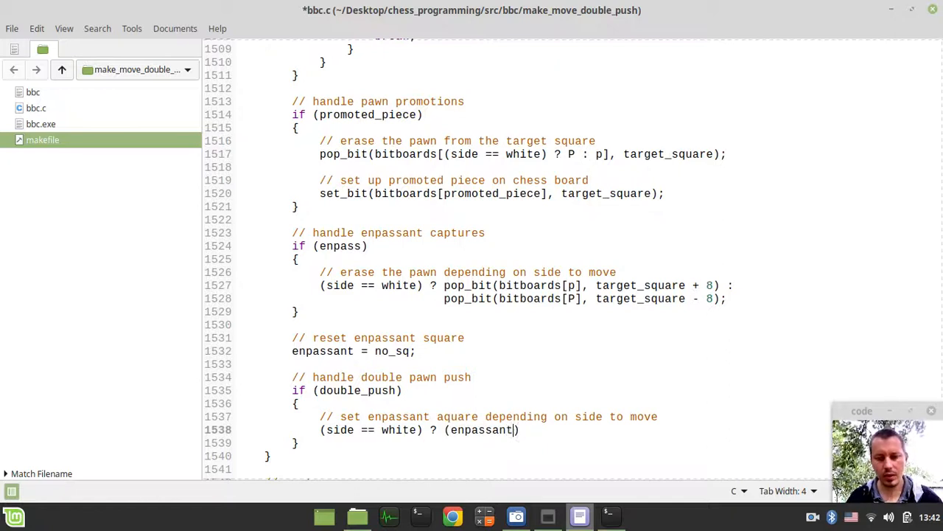
text(=)
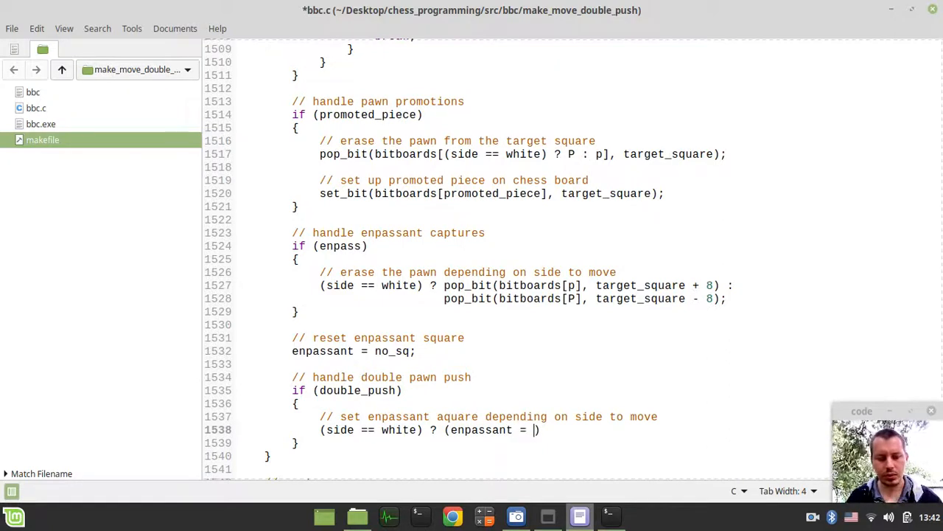
text(tar)
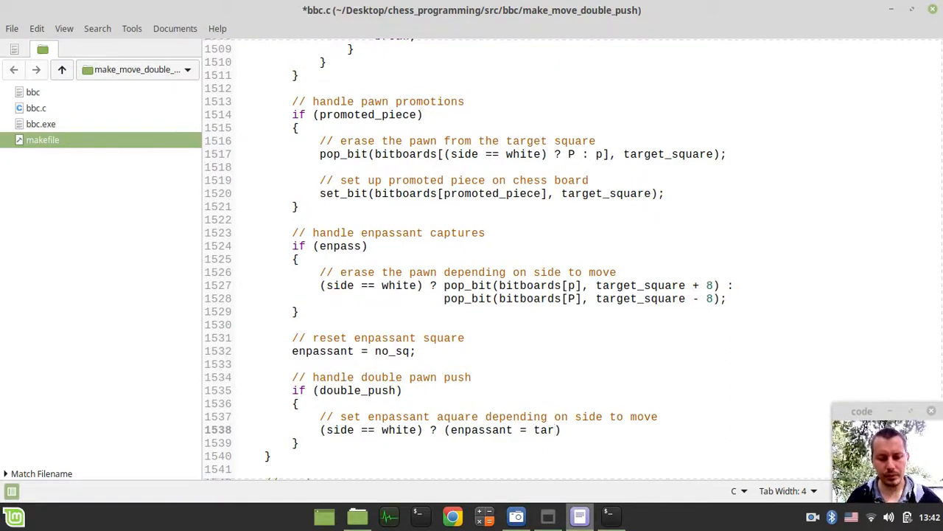
text(qer)
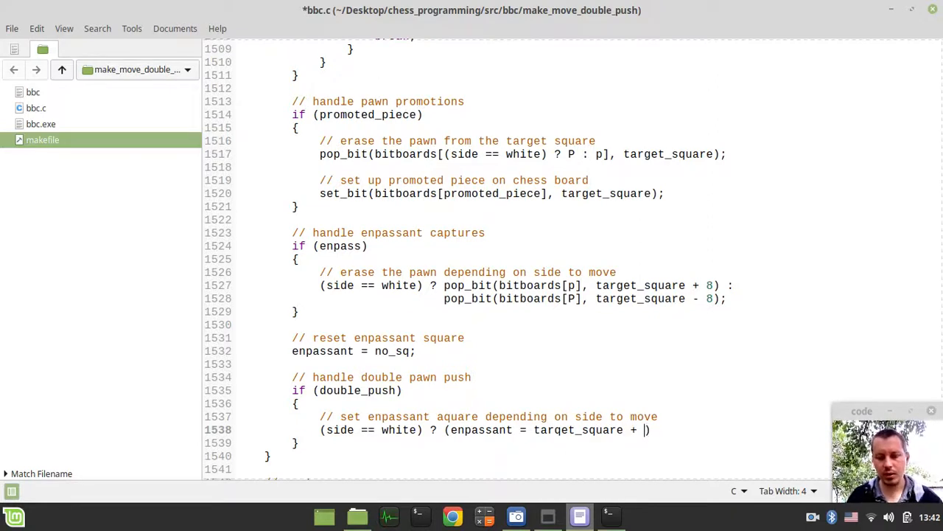
text(8)
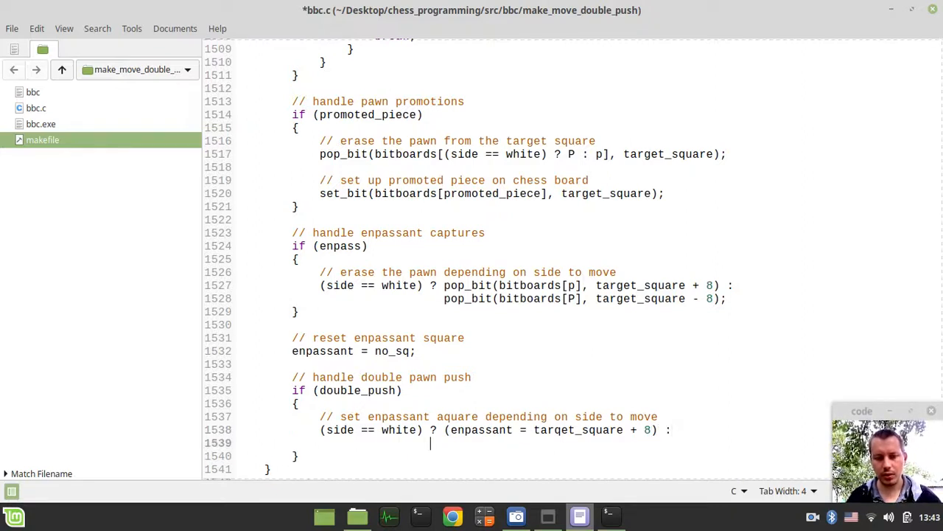
Complete the ternary's else case: enpassant = target_square - 8 for black.
text(())
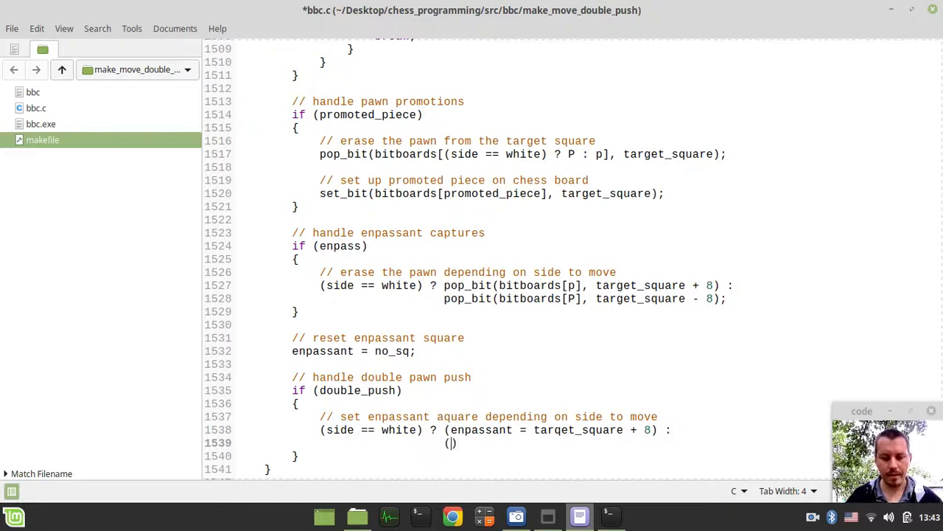
text(enpassant =)
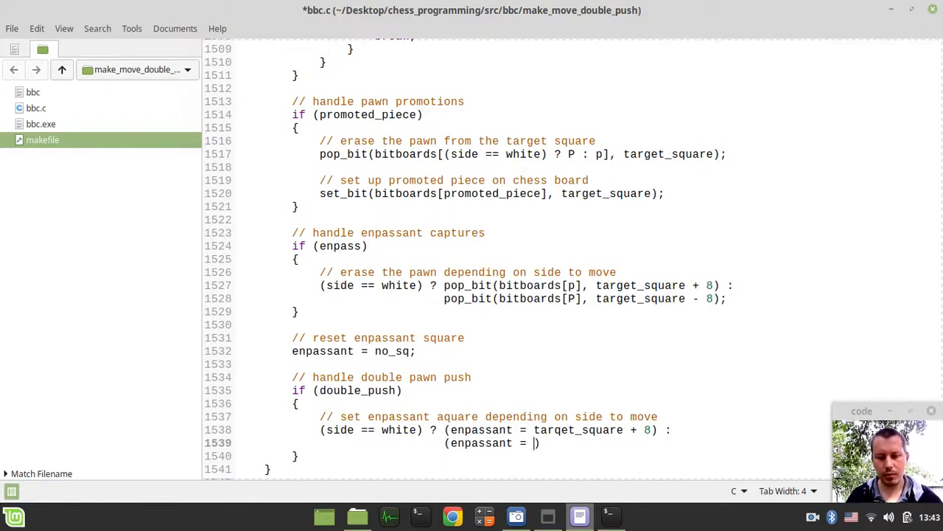
text(target_)
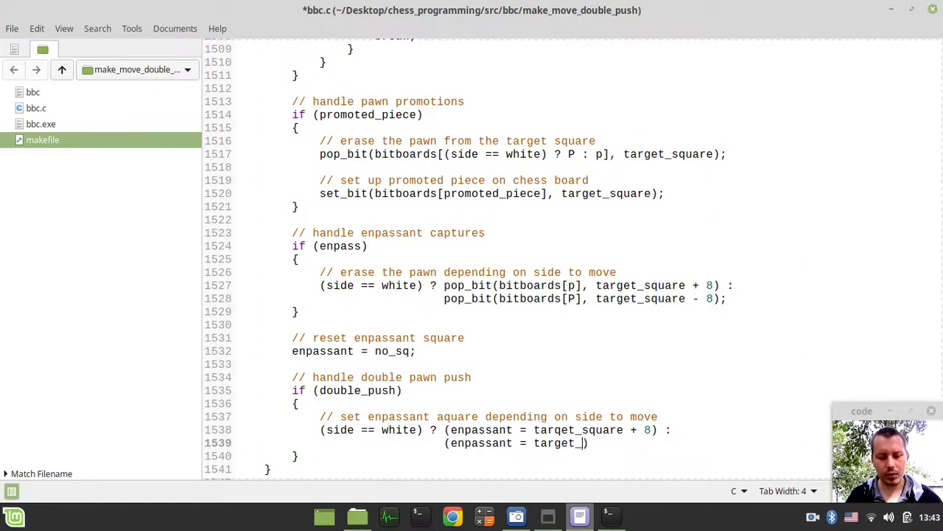
text(square -)
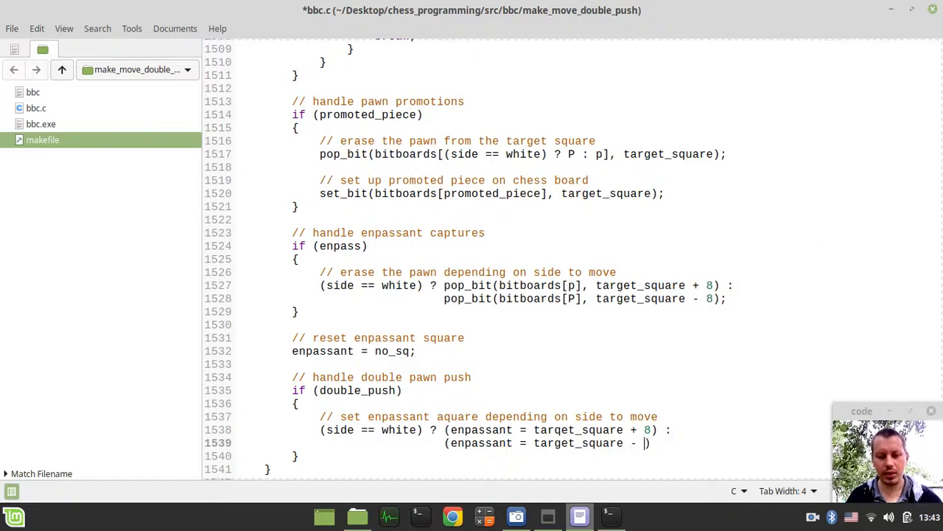
text(8)
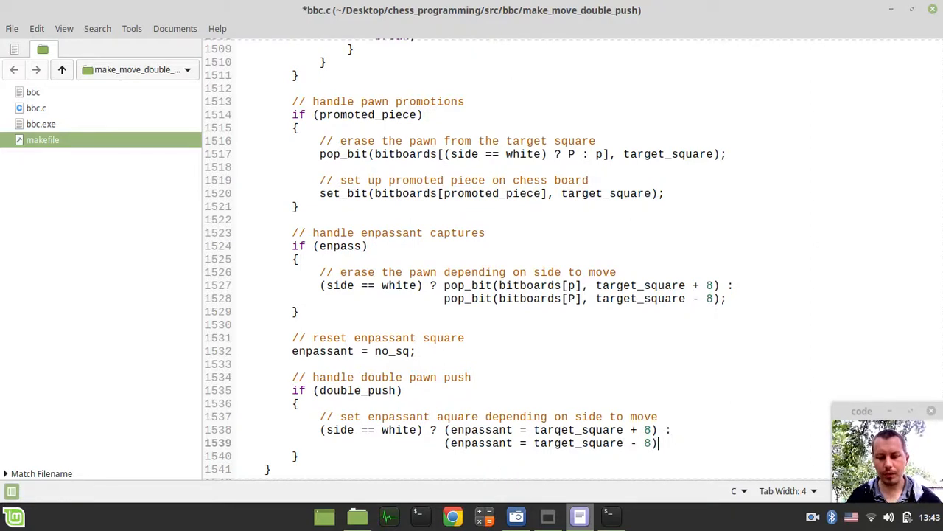
text(;)
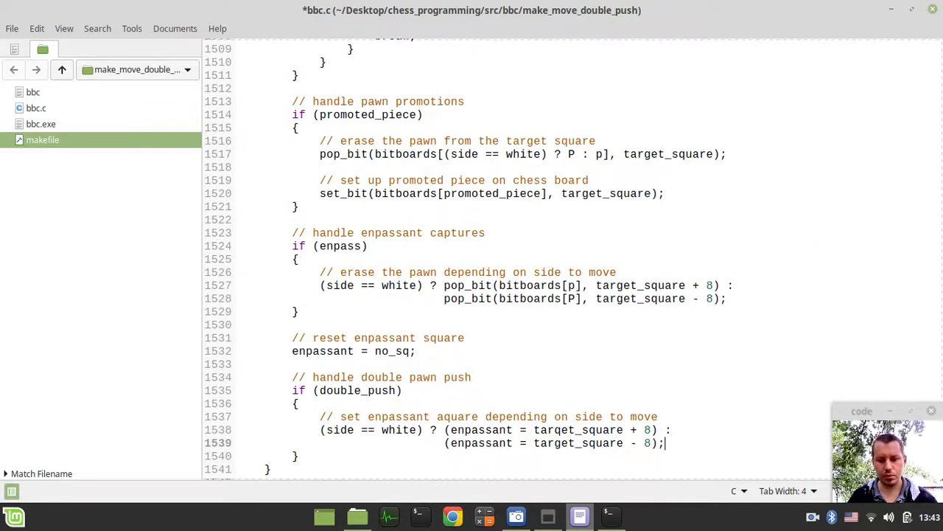
Save bbc.c and rerun the engine, whose boards now report en passant g3 then none.
key(ctrl+s)
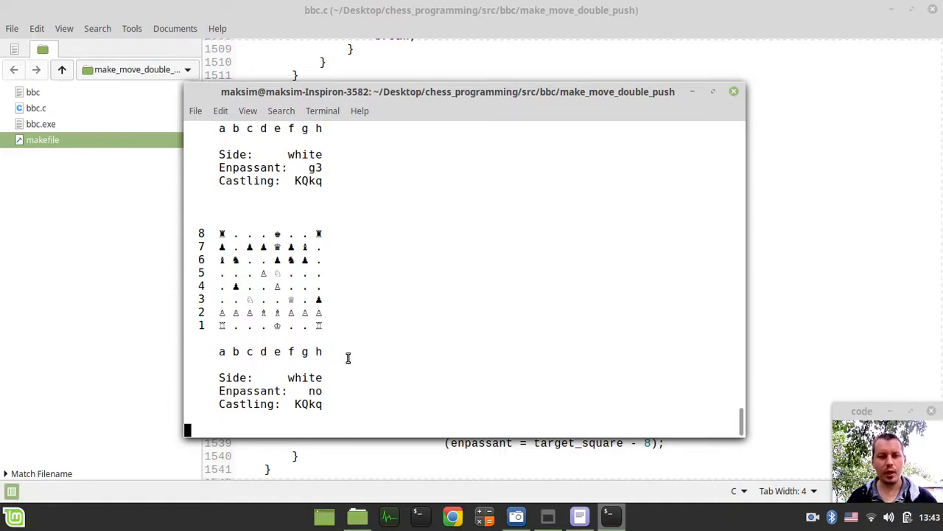
Rebuild and rerun so the board after black's c5 push shows Side: black, Enpassant: c6.
key(ctrl+z)
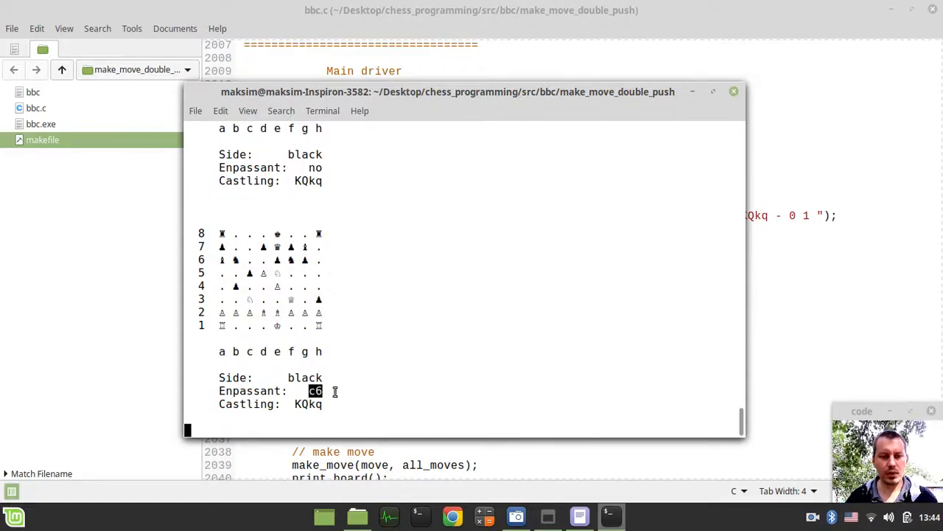
mouse_move(317, 390)
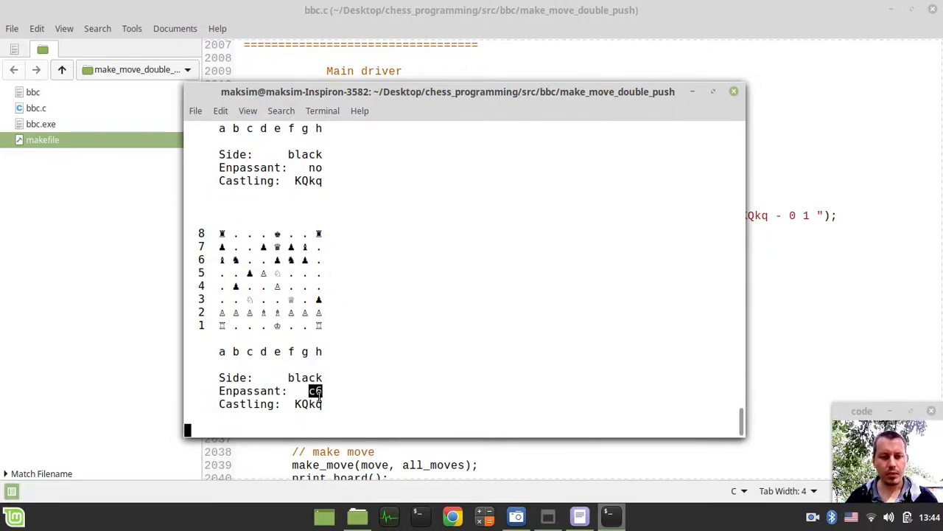
scroll(down, 3)
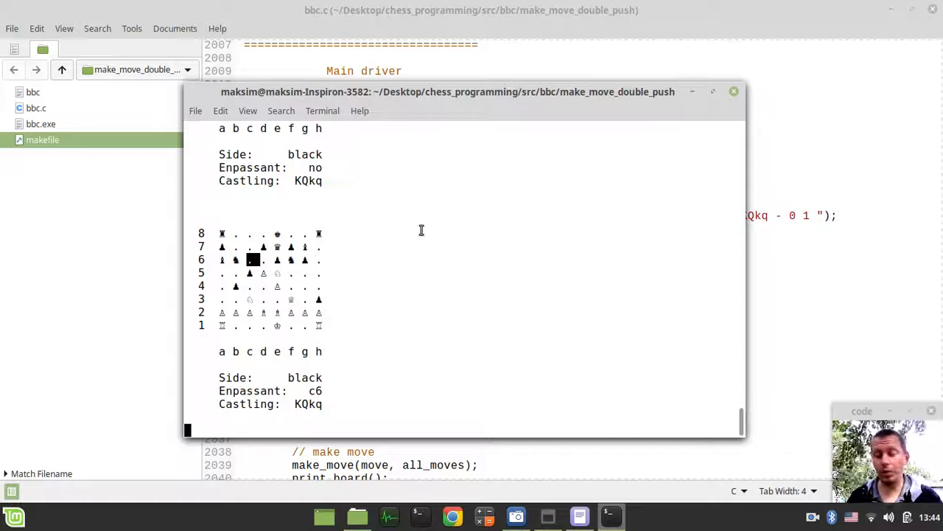
mouse_move(467, 222)
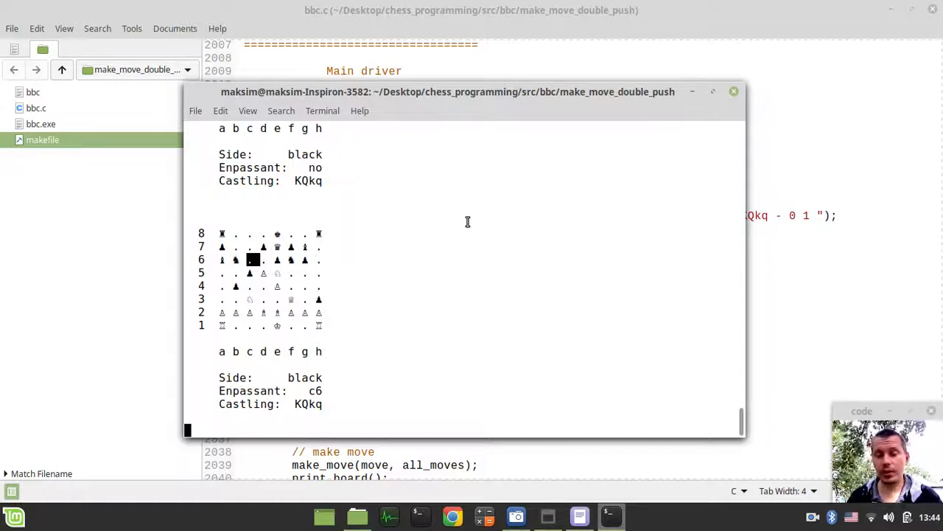